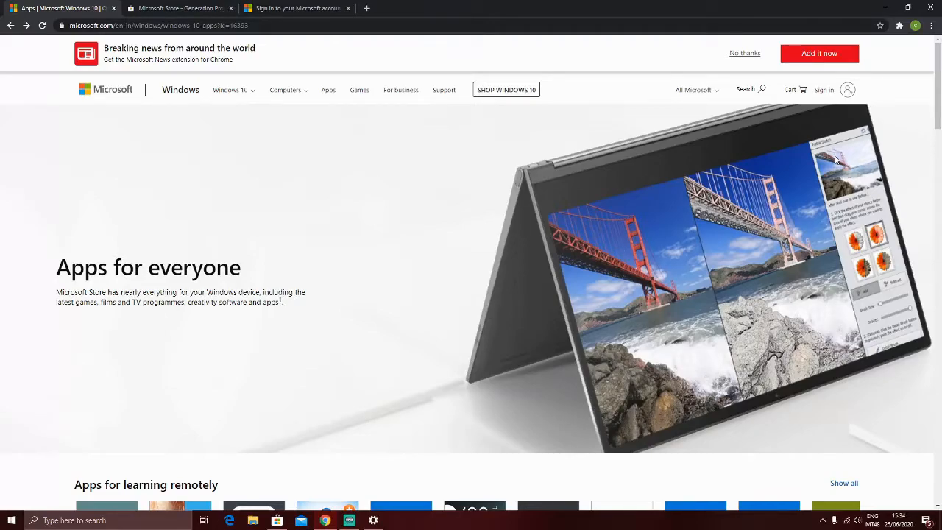
pyautogui.moveTo(795, 90)
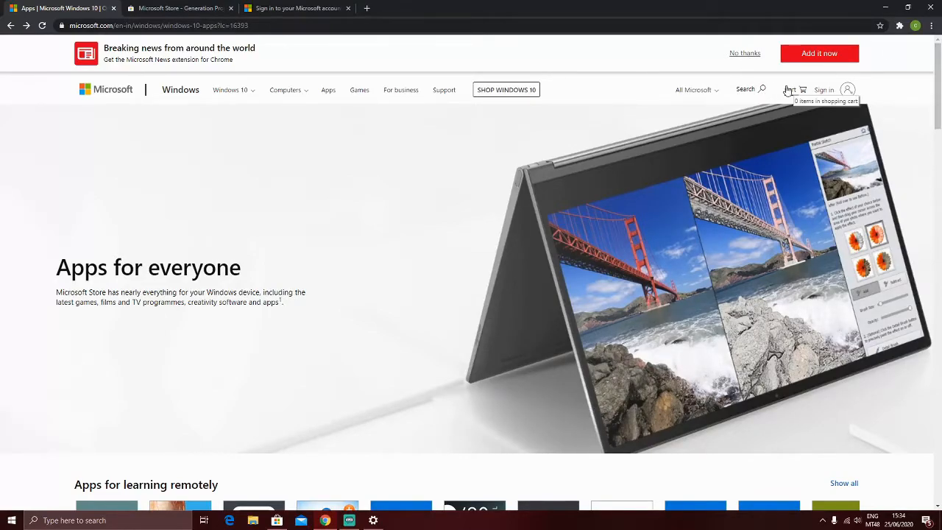
# Step: Search the Microsoft Store site for "minecraft" and go to the Minecraft for Windows 10 product page
pyautogui.click(745, 90)
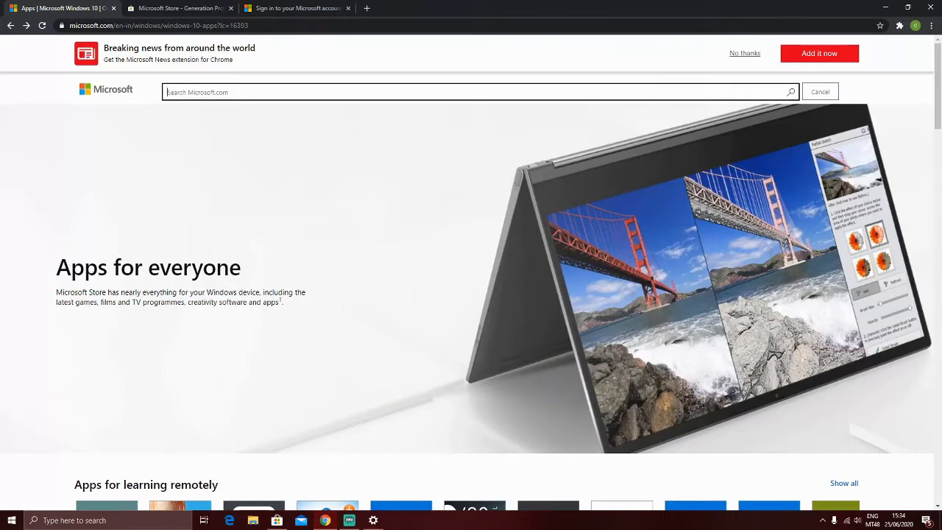
pyautogui.click(157, 25)
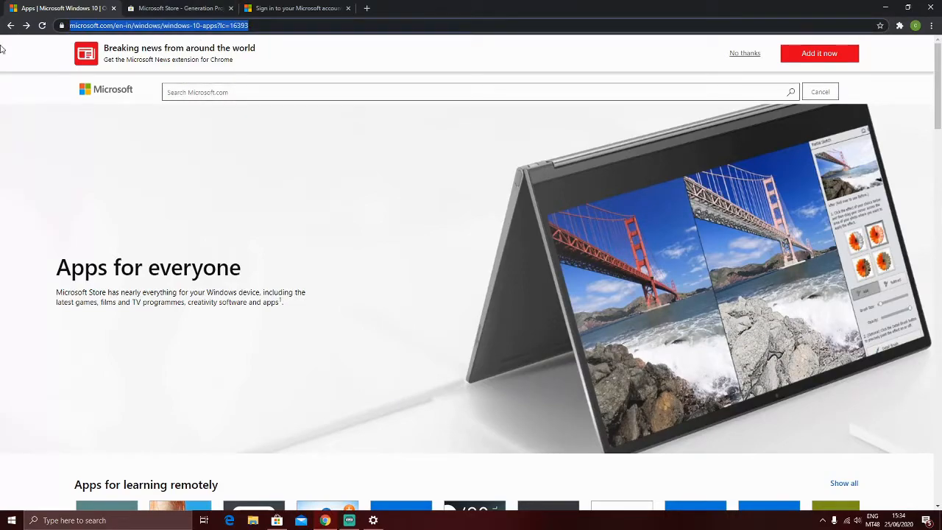
pyautogui.click(478, 91)
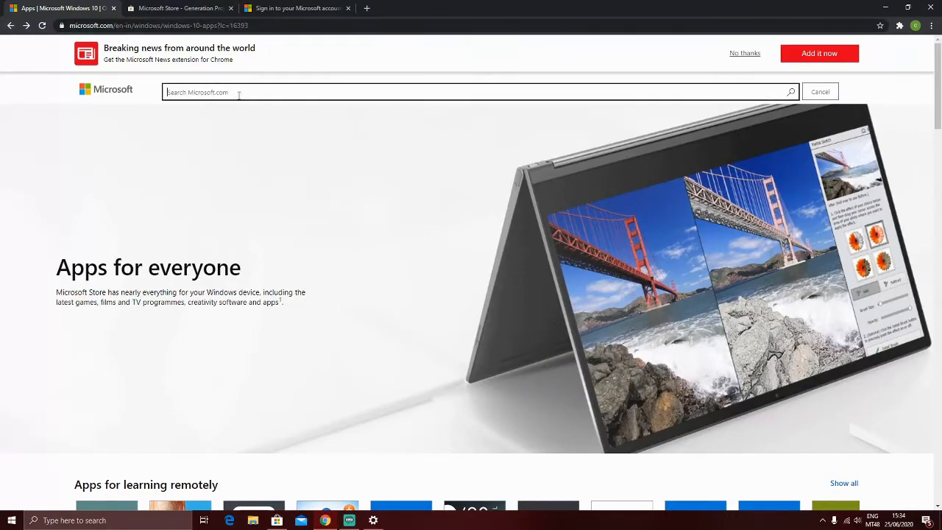
pyautogui.write('mine')
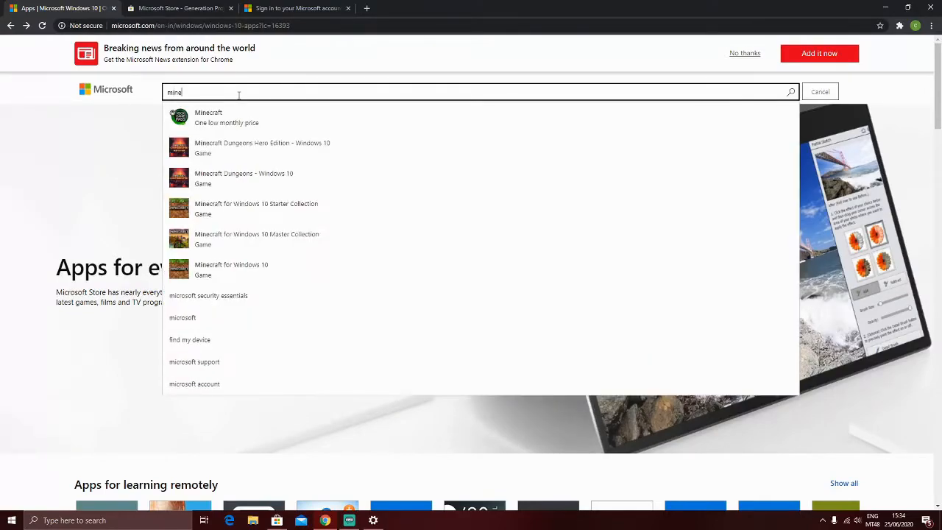
pyautogui.write('minecraft')
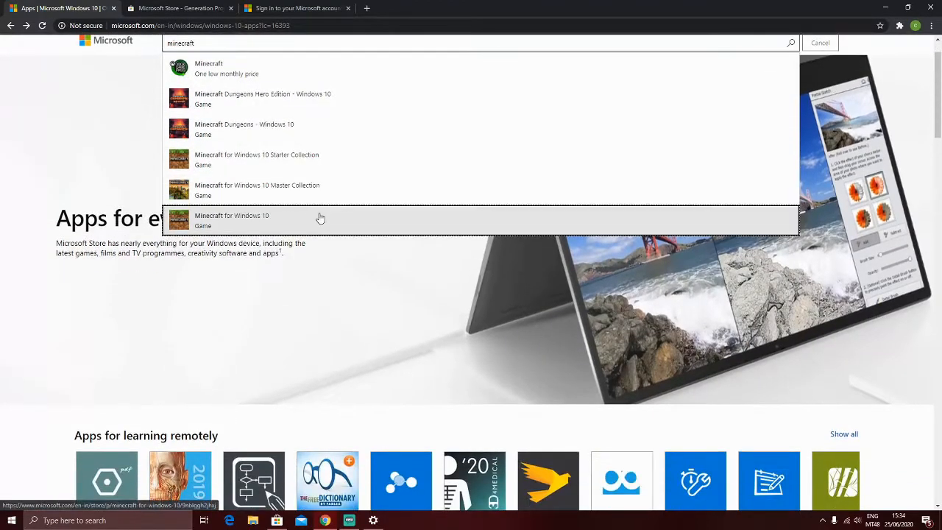
pyautogui.click(232, 219)
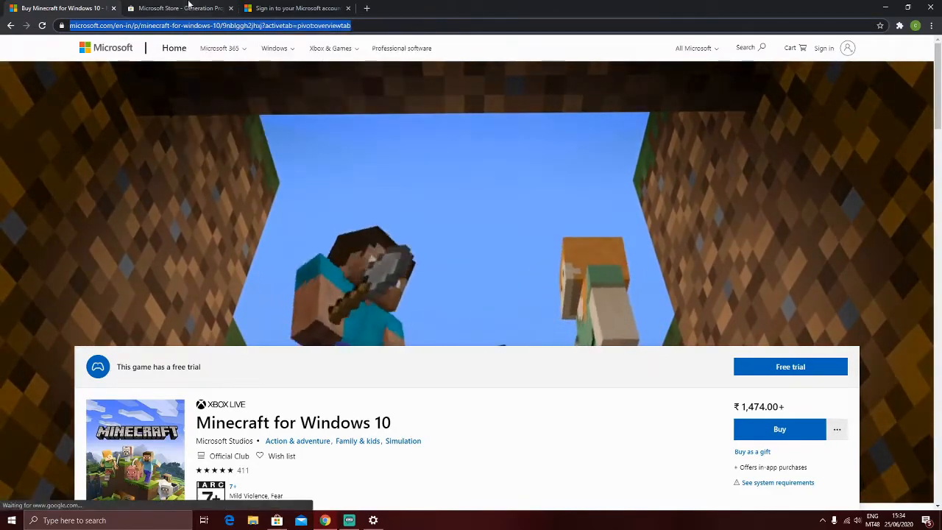
# Step: Paste the product link into store.rg-adguard.net and generate the Minecraft package download table
pyautogui.rightClick(478, 303)
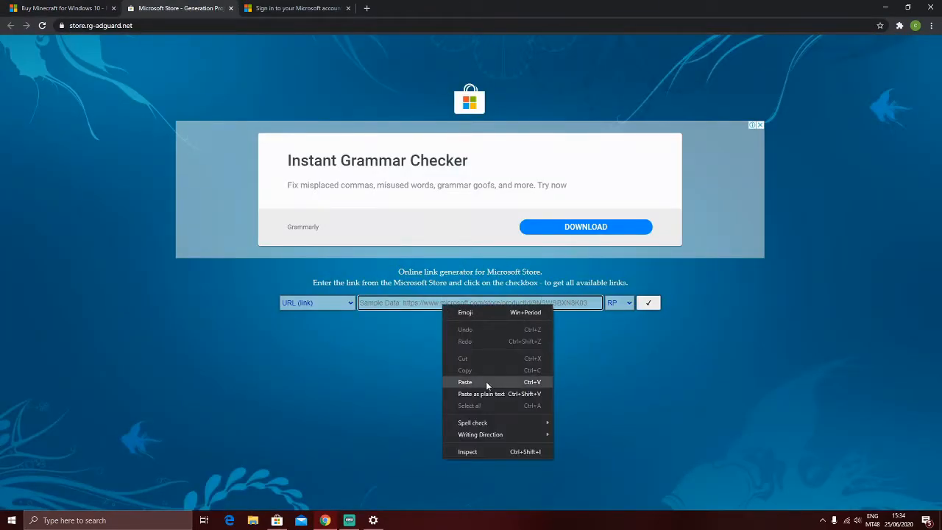
pyautogui.click(466, 381)
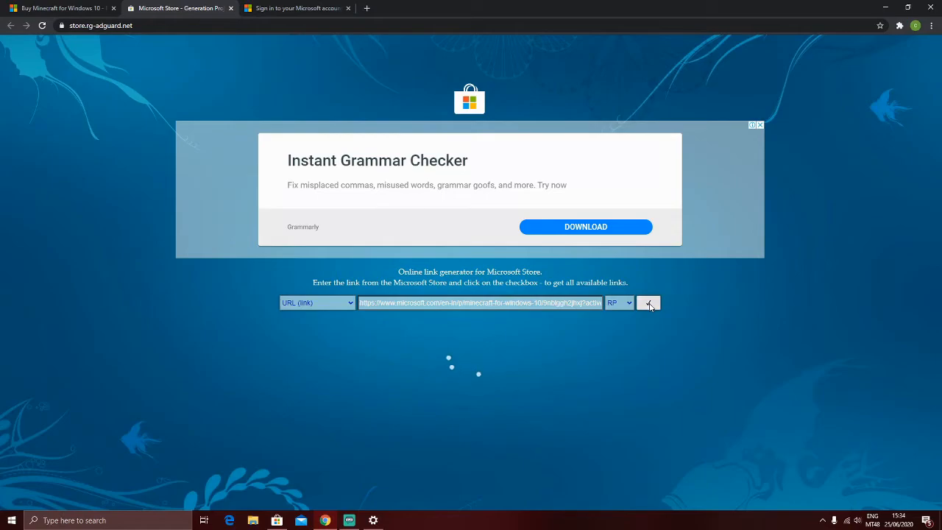
pyautogui.click(648, 303)
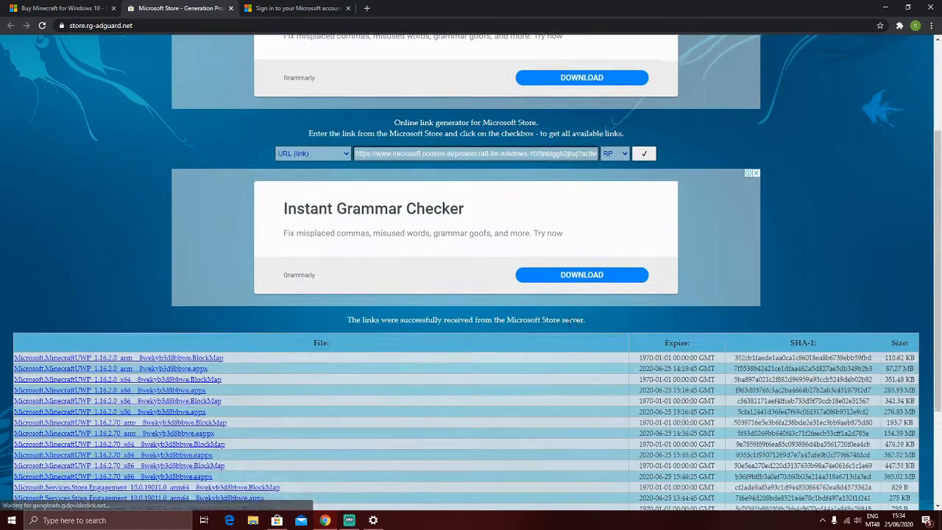
pyautogui.scroll(-3)
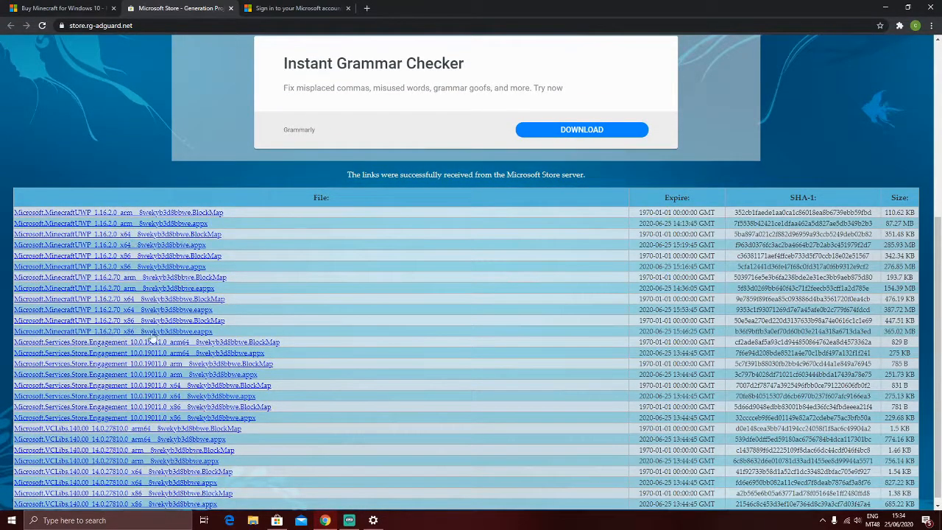
pyautogui.scroll(-3)
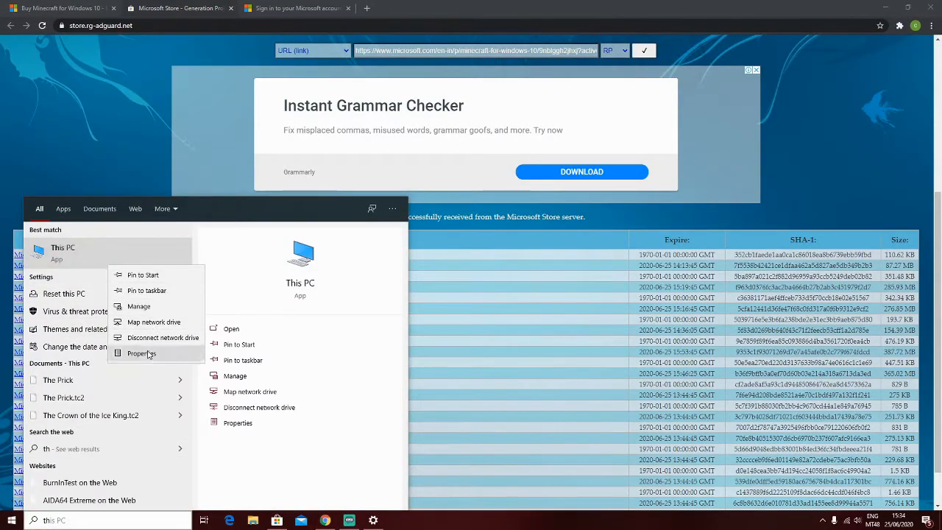
pyautogui.click(142, 354)
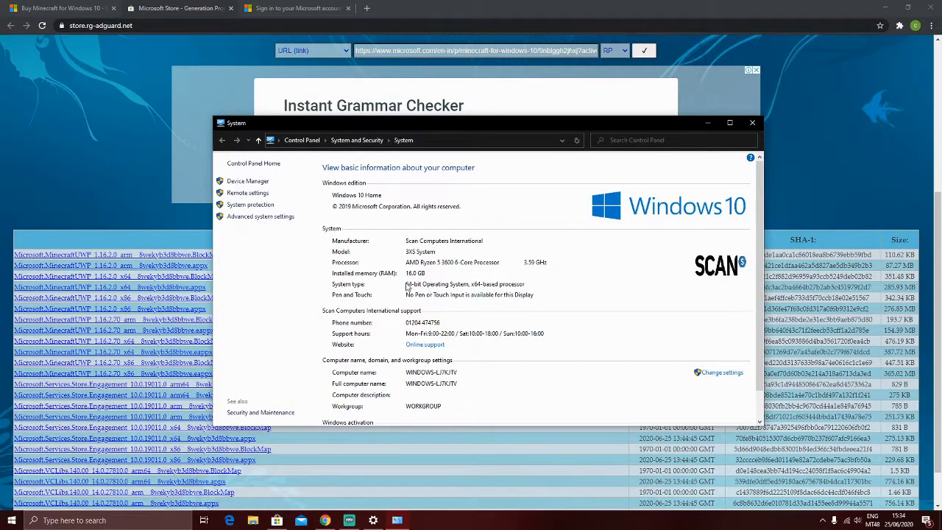
pyautogui.moveTo(745, 171)
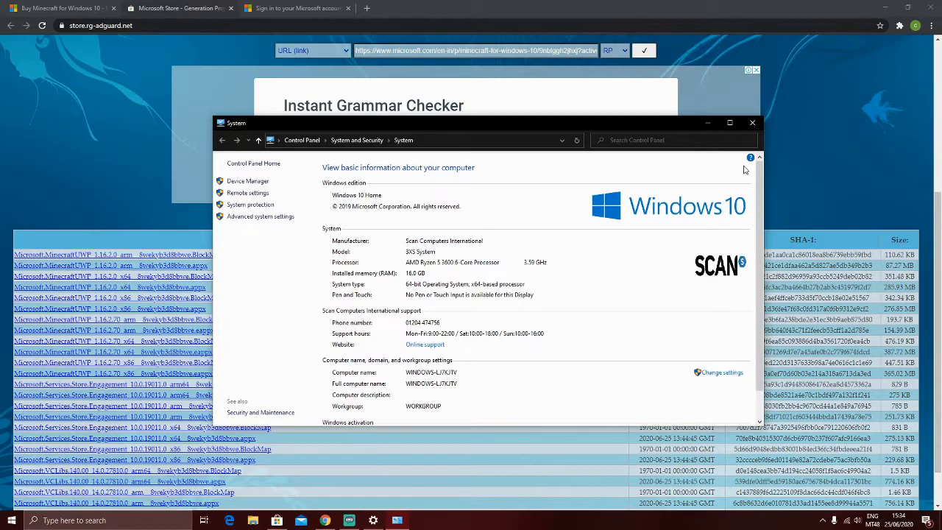
pyautogui.click(752, 122)
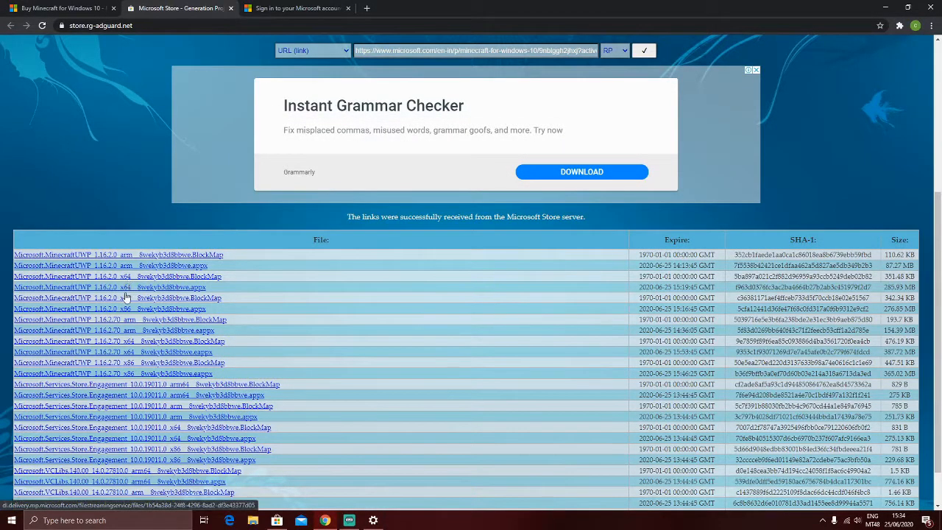
pyautogui.moveTo(162, 294)
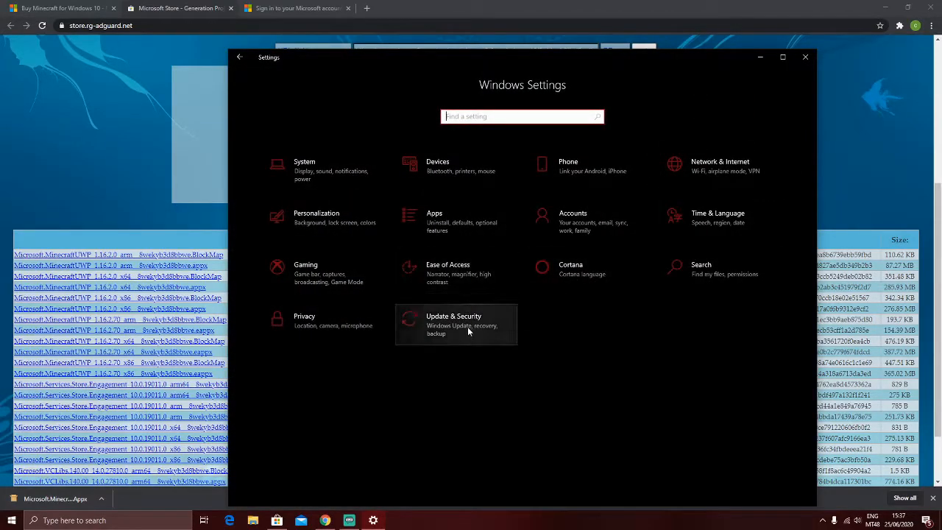
# Step: Go to Update & Security in Windows Settings and select For developers
pyautogui.click(454, 324)
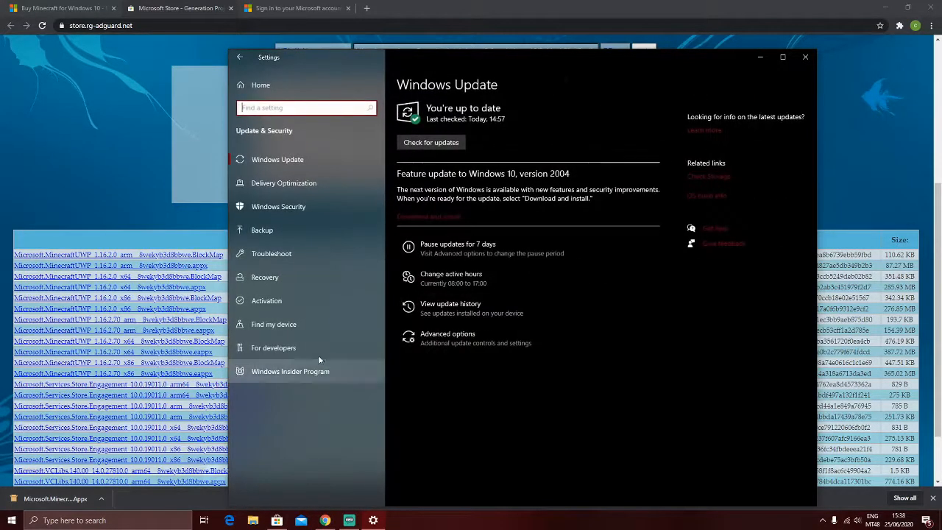
pyautogui.click(274, 348)
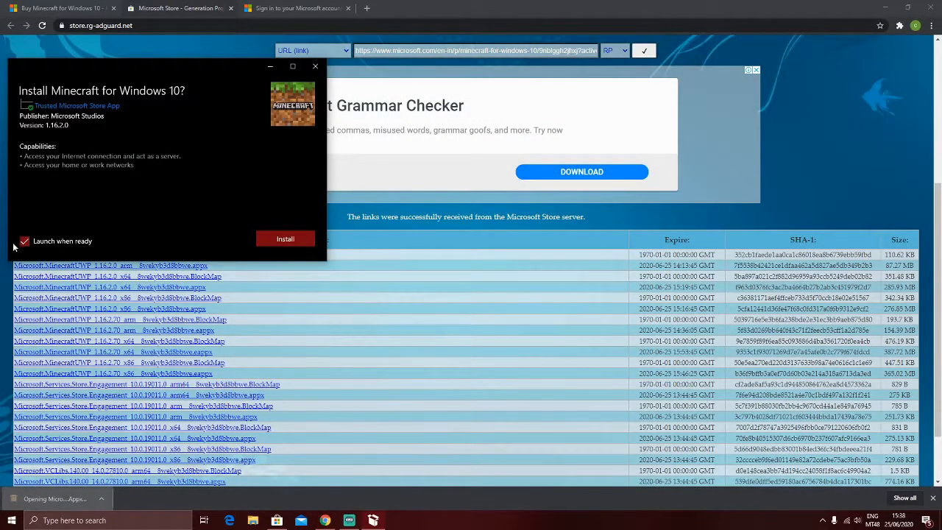
# Step: Install Minecraft for Windows 10 with auto-launch unchecked, then launch it once ready
pyautogui.click(23, 241)
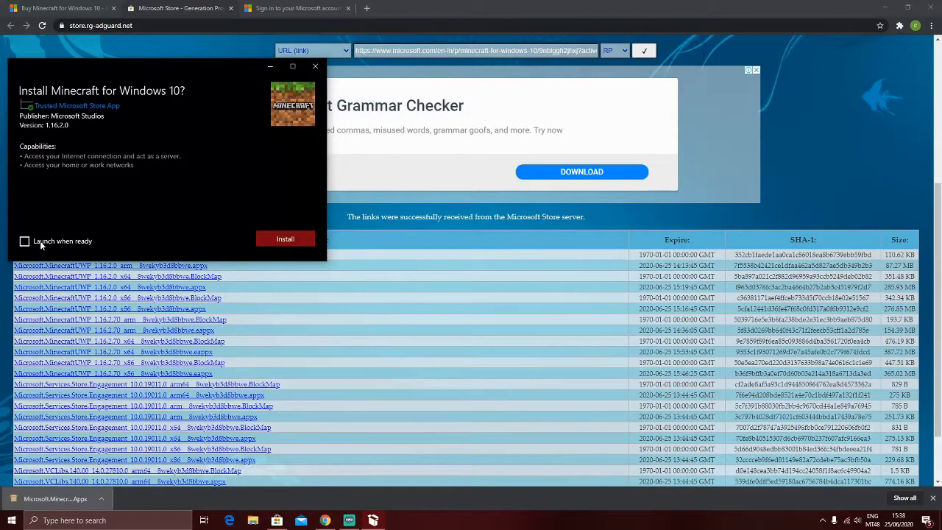
pyautogui.click(286, 238)
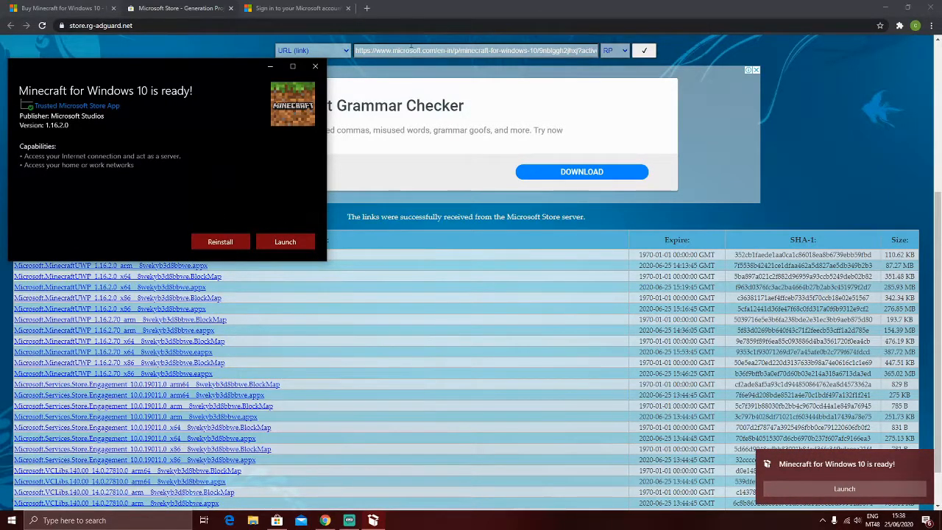
pyautogui.click(315, 66)
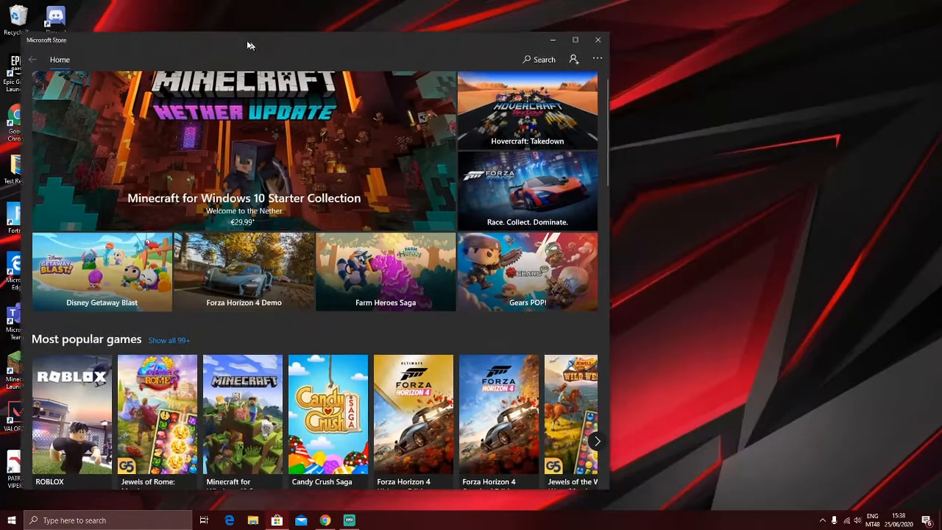
# Step: Reposition the Store window and bring up the account sign-in options
pyautogui.moveTo(250, 41); pyautogui.dragTo(536, 329)
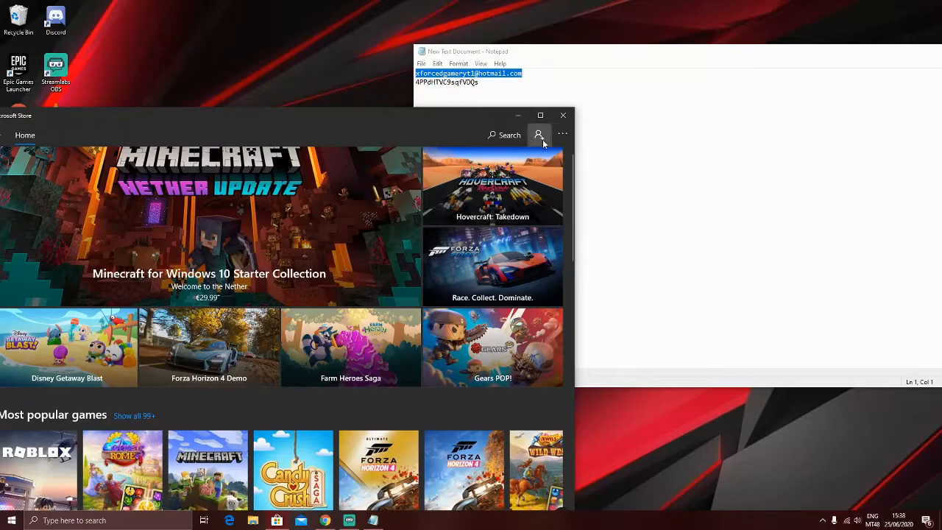
pyautogui.click(539, 134)
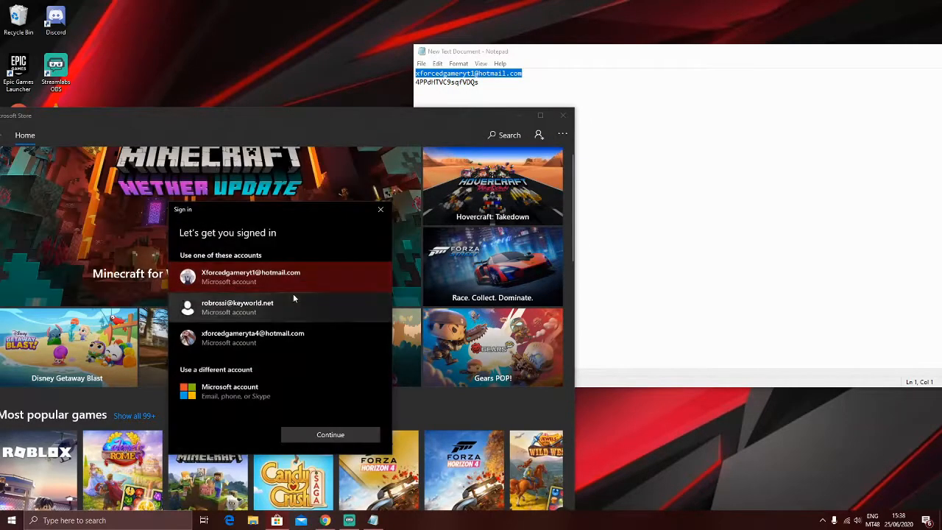
pyautogui.moveTo(294, 308)
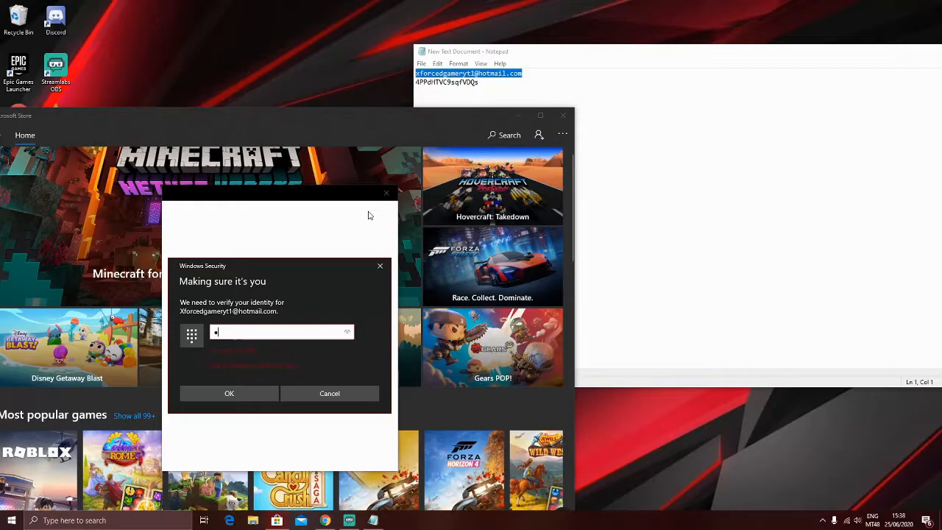
# Step: Verify identity, then enter the account password and sign in to Microsoft Store
pyautogui.write('password')
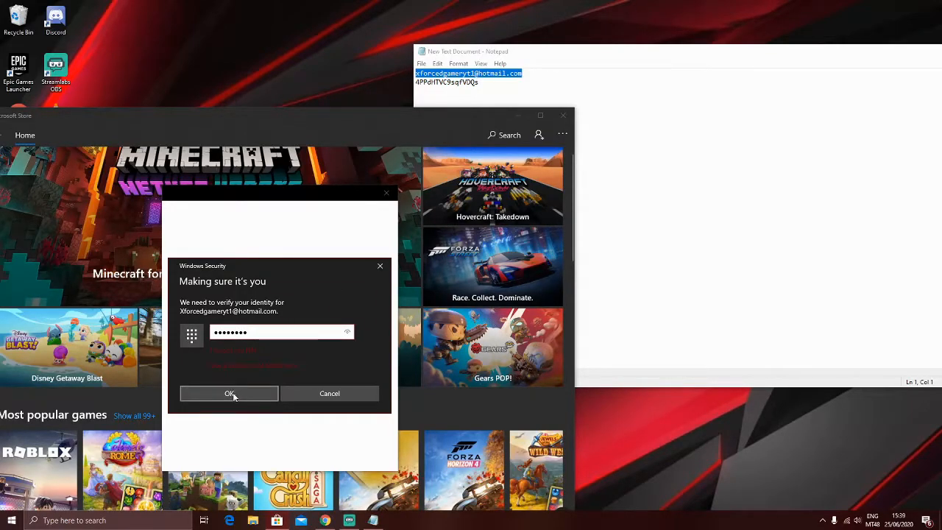
pyautogui.click(230, 394)
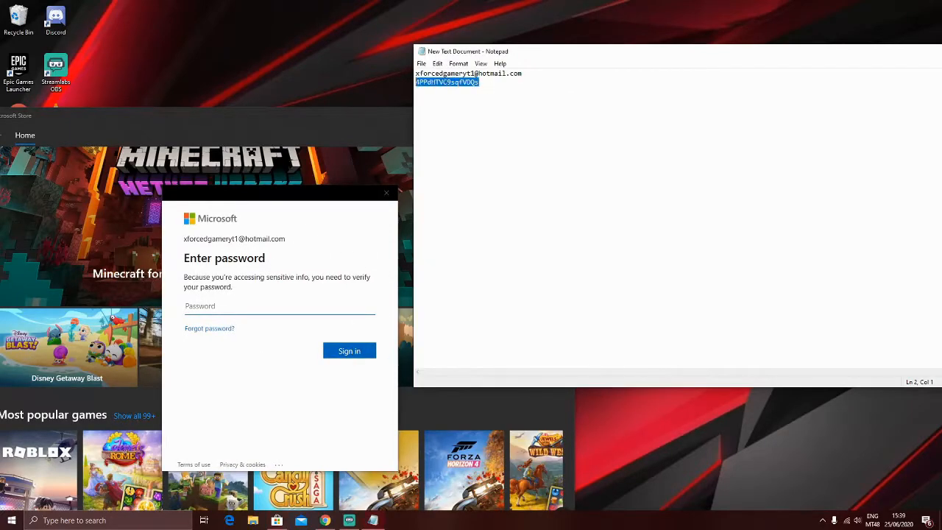
pyautogui.rightClick(448, 83)
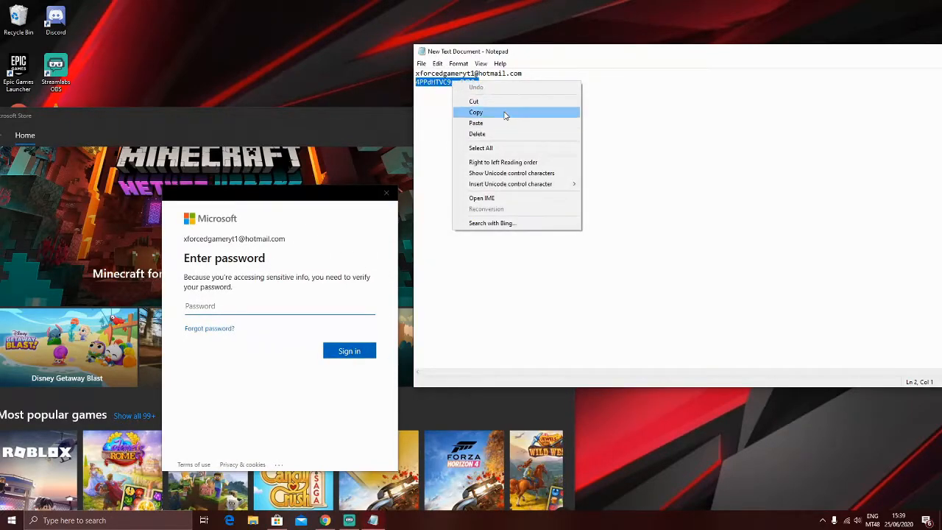
pyautogui.click(477, 112)
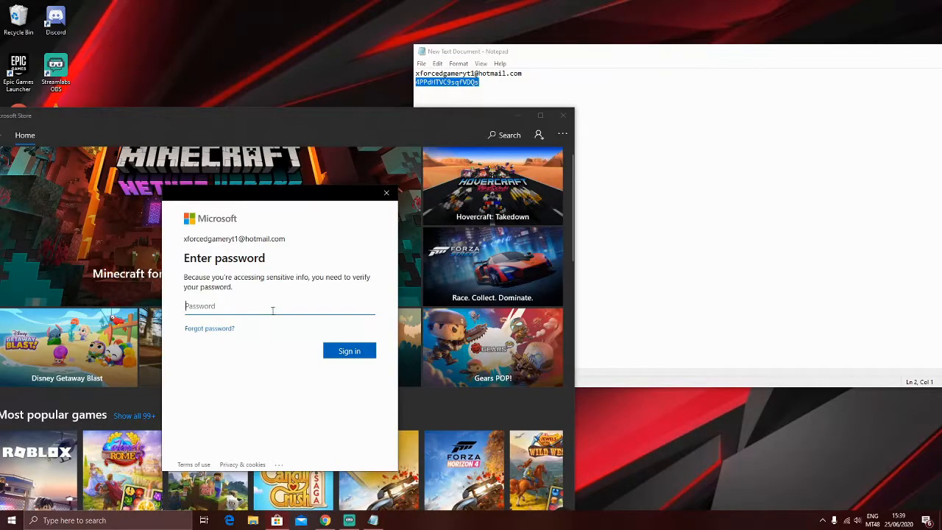
pyautogui.write('password')
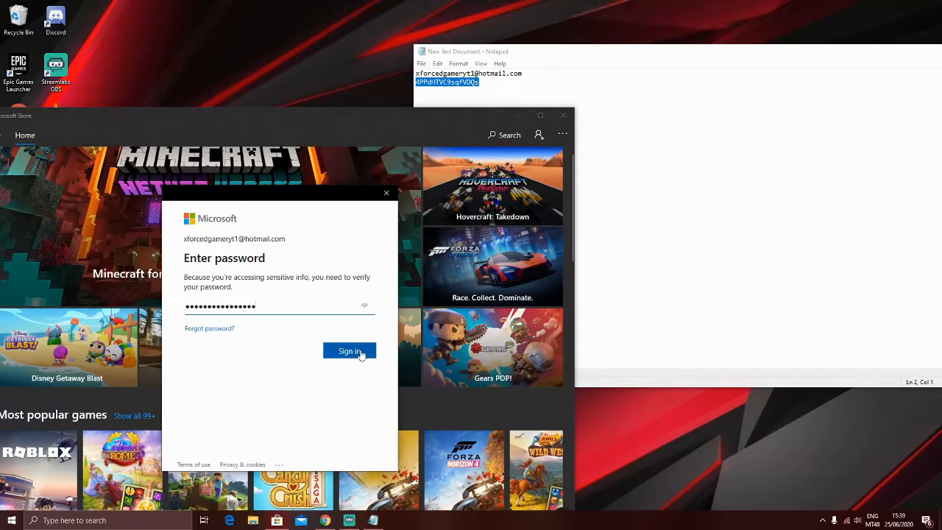
pyautogui.click(349, 350)
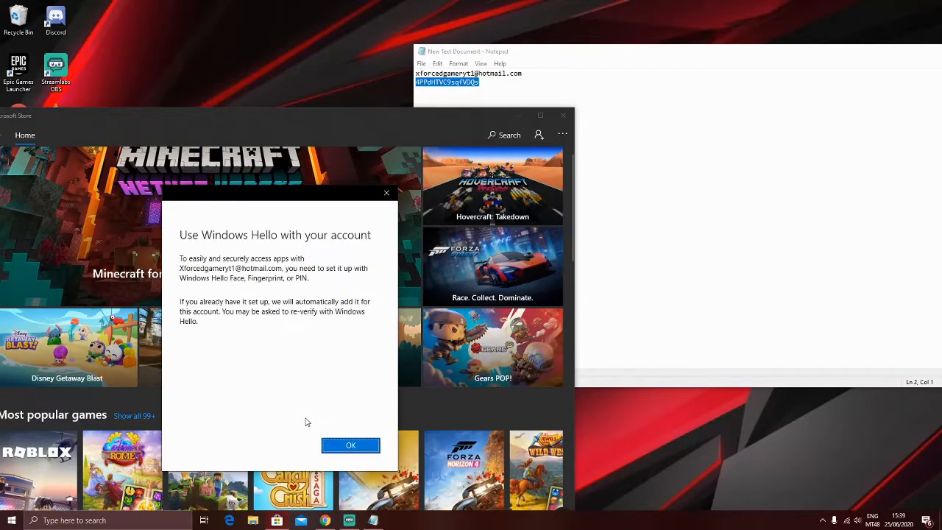
# Step: Acknowledge the Windows Hello notice and confirm identity with the PIN
pyautogui.click(350, 445)
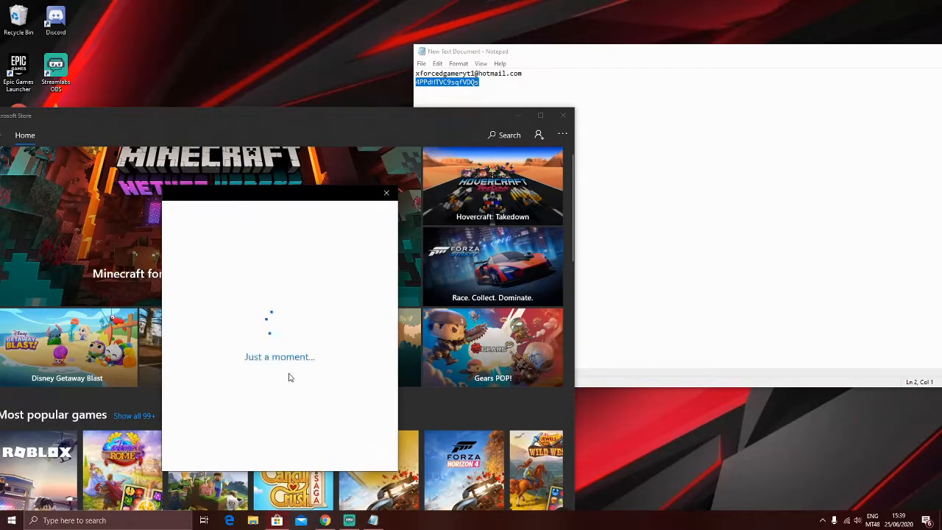
pyautogui.write('••')
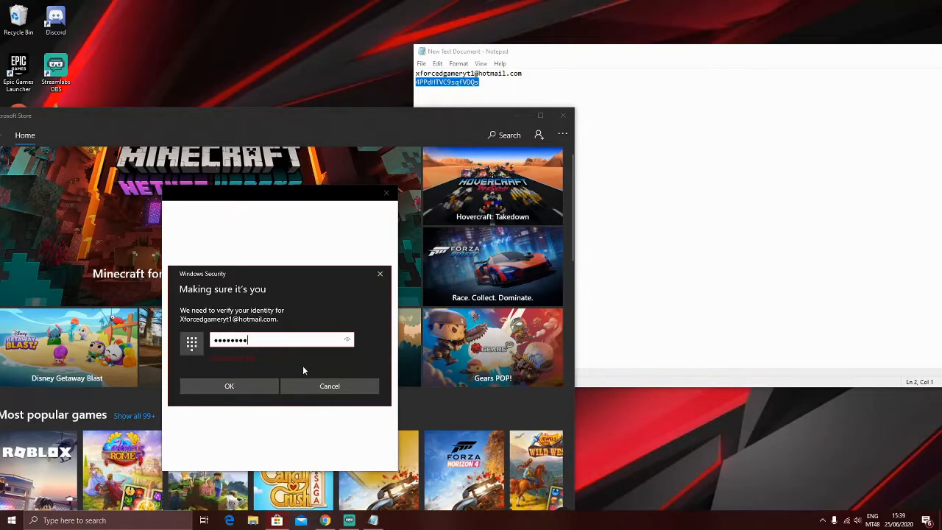
pyautogui.click(230, 385)
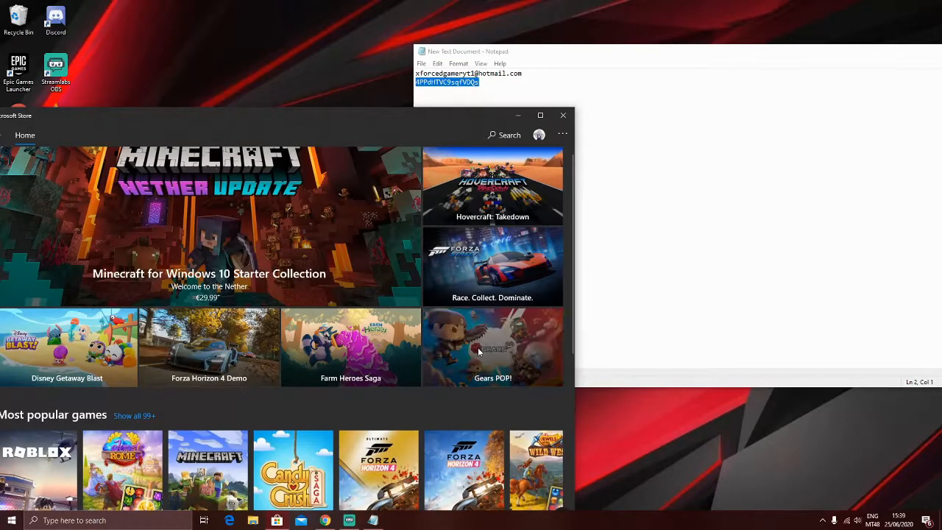
# Step: Sign in on login.live.com with the account email and password to reach the Devices page
pyautogui.click(562, 114)
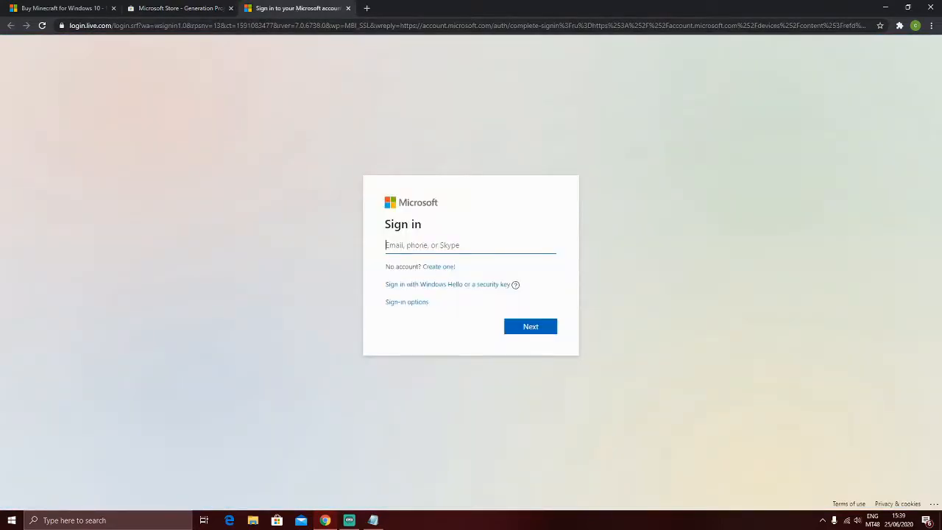
pyautogui.click(471, 244)
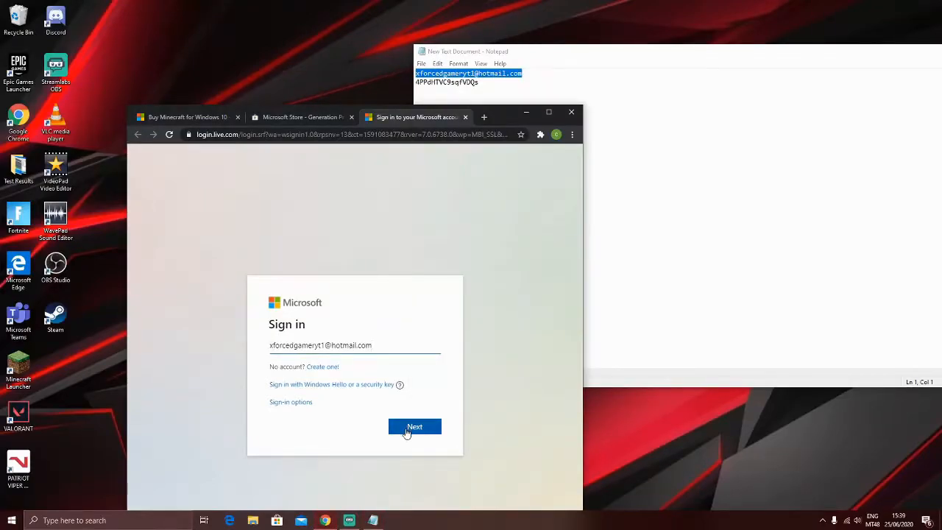
pyautogui.click(415, 427)
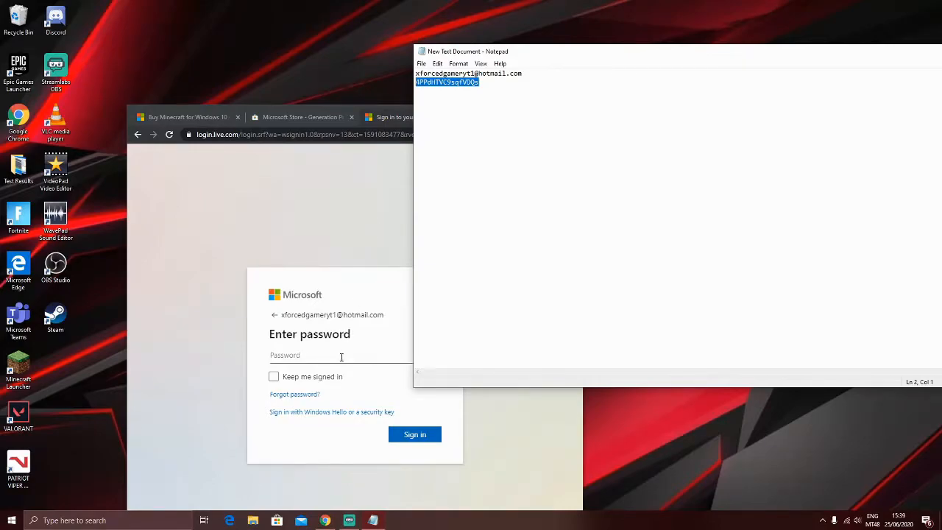
pyautogui.click(415, 435)
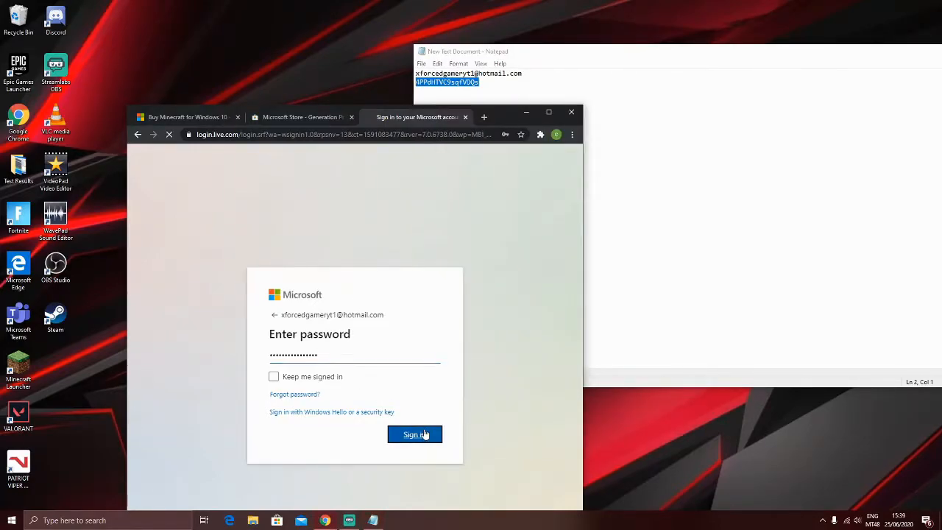
pyautogui.click(415, 434)
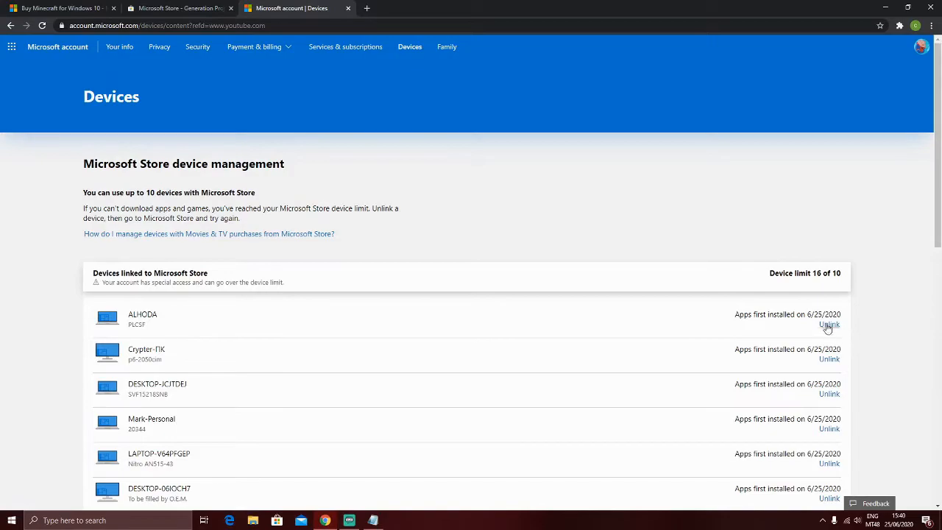
# Step: Unlink the ALHODA laptop from Microsoft Store and dismiss the confirmation
pyautogui.click(828, 325)
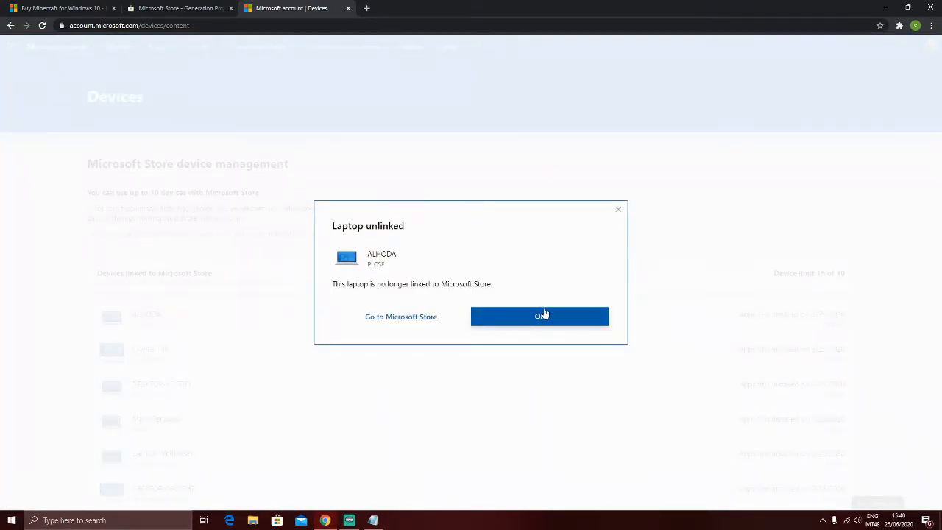
pyautogui.click(539, 315)
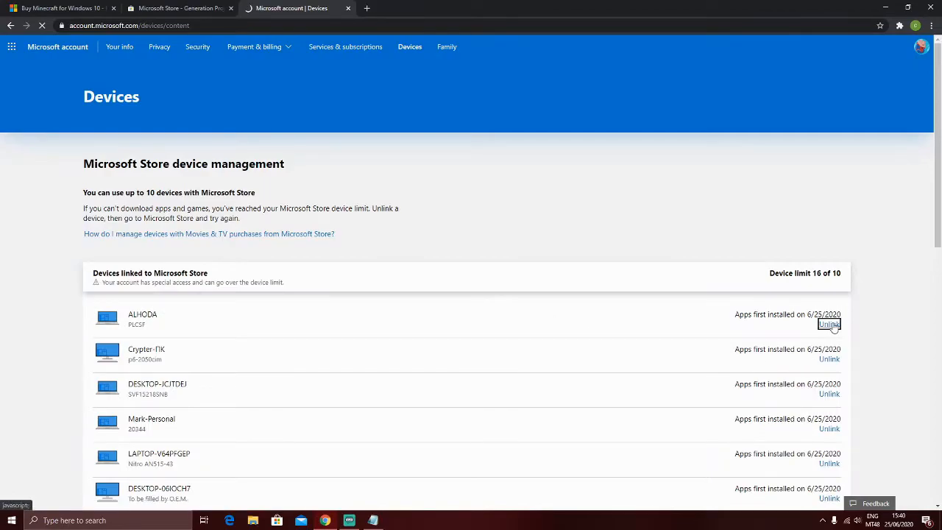
pyautogui.click(829, 326)
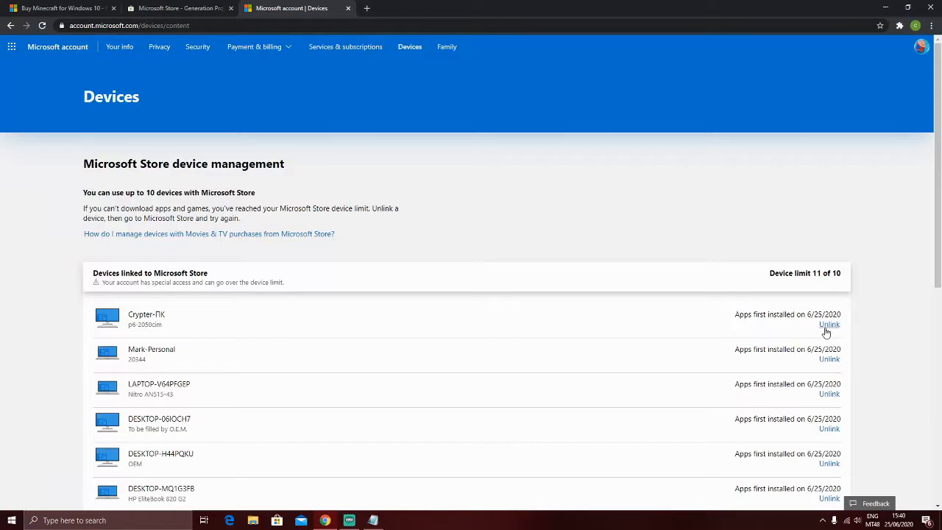
# Step: Attempt to unlink the Crypter-TK PC, dismissing the 'Try again later' failure message
pyautogui.click(829, 325)
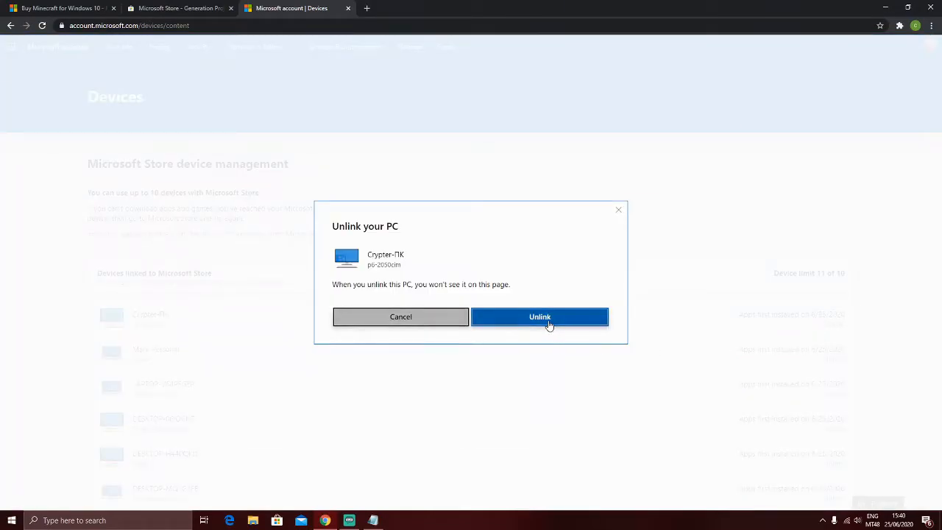
pyautogui.click(539, 316)
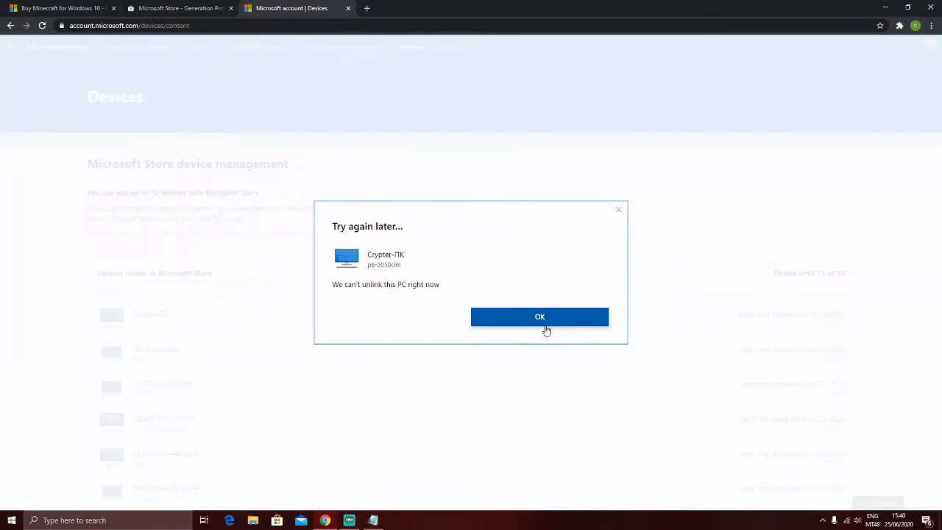
pyautogui.click(539, 317)
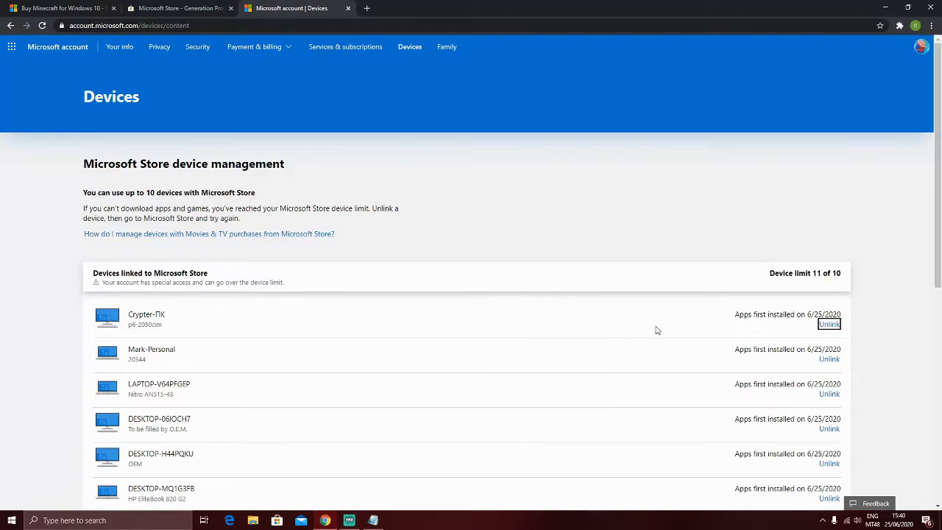
pyautogui.click(829, 359)
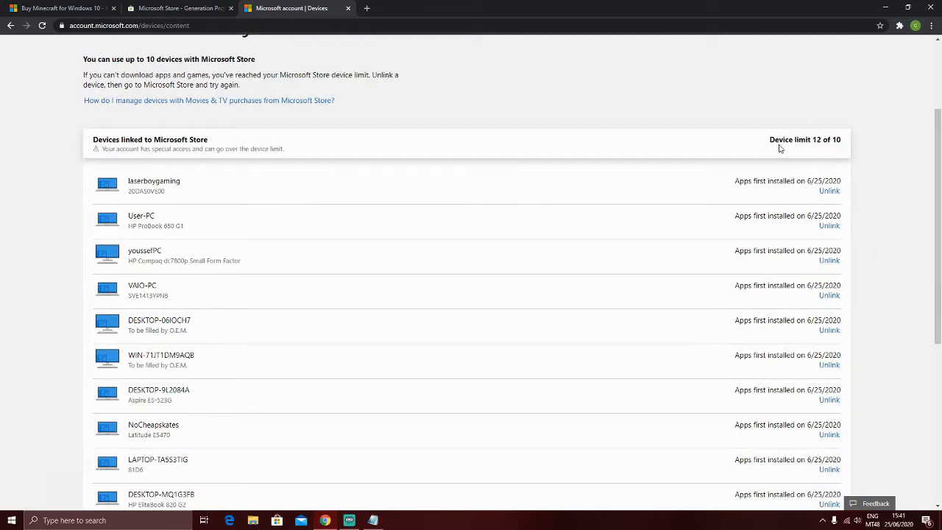
pyautogui.moveTo(771, 143)
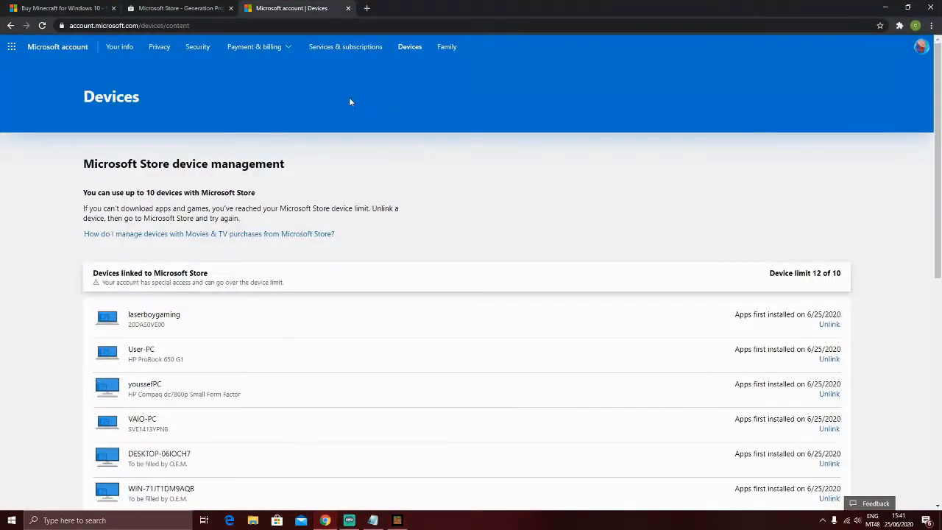
# Step: Highlight the 'up to 10 devices' sentence and scroll through the remaining device list
pyautogui.moveTo(90, 191); pyautogui.dragTo(180, 192)
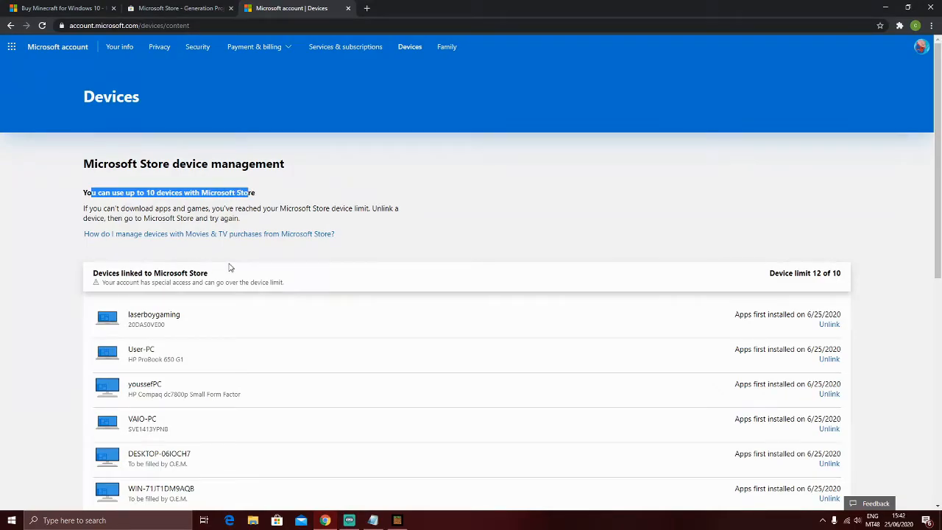
pyautogui.moveTo(397, 300)
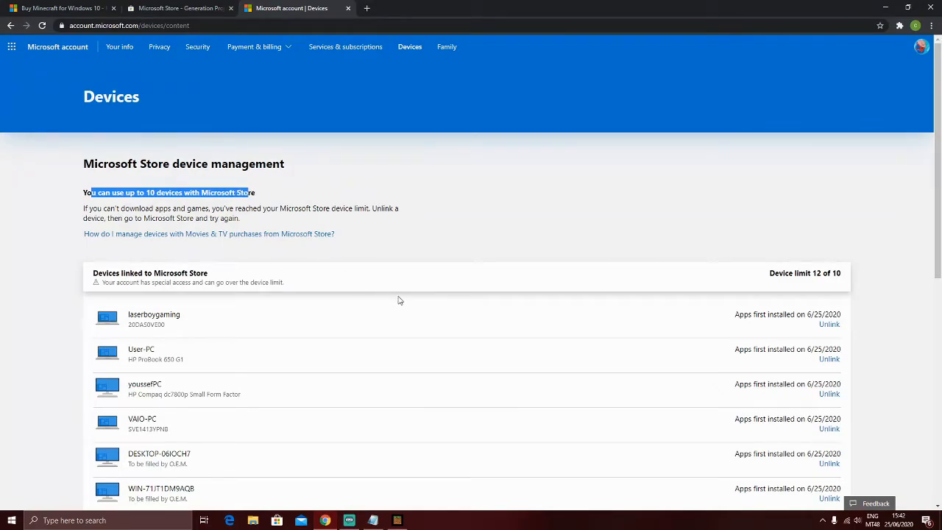
pyautogui.moveTo(194, 291)
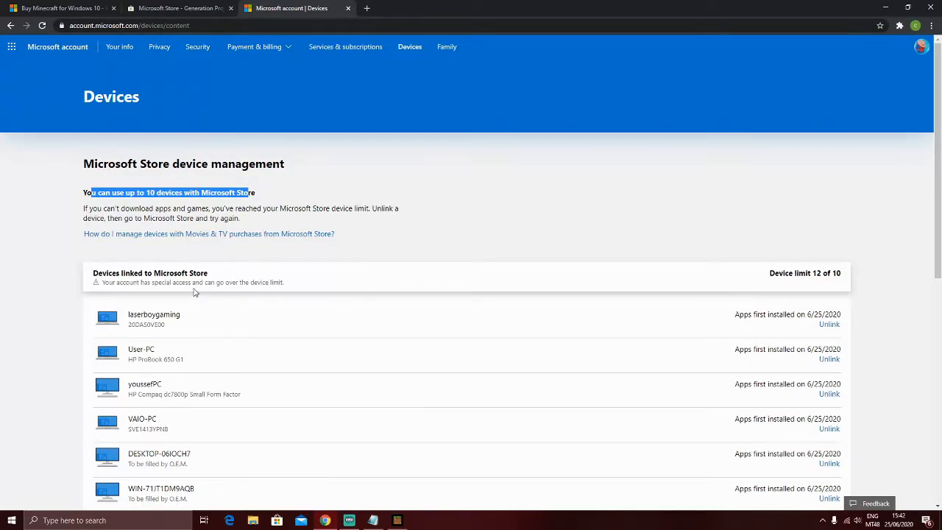
pyautogui.moveTo(757, 312)
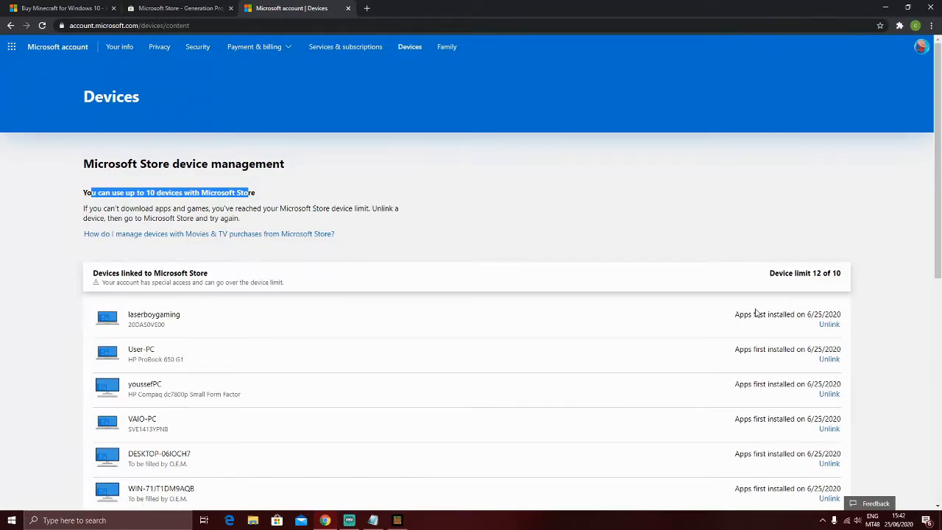
pyautogui.scroll(-3)
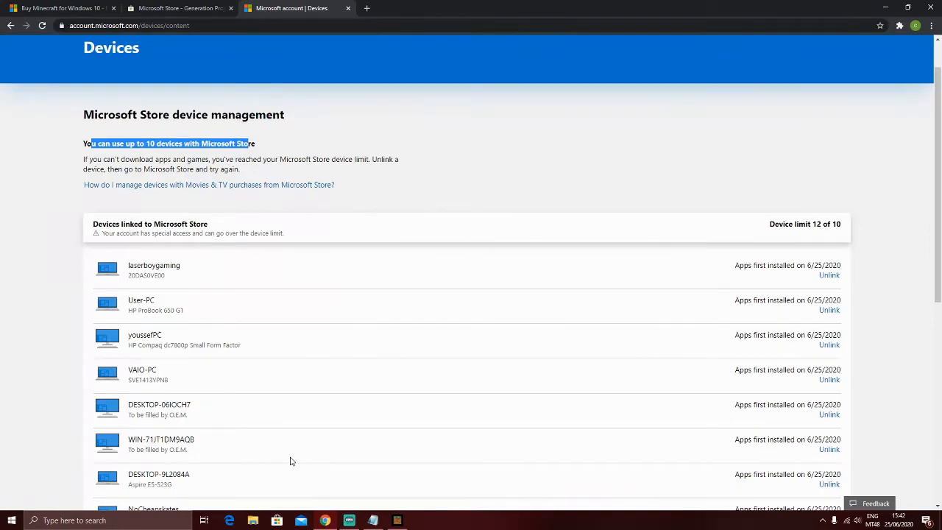
pyautogui.scroll(-3)
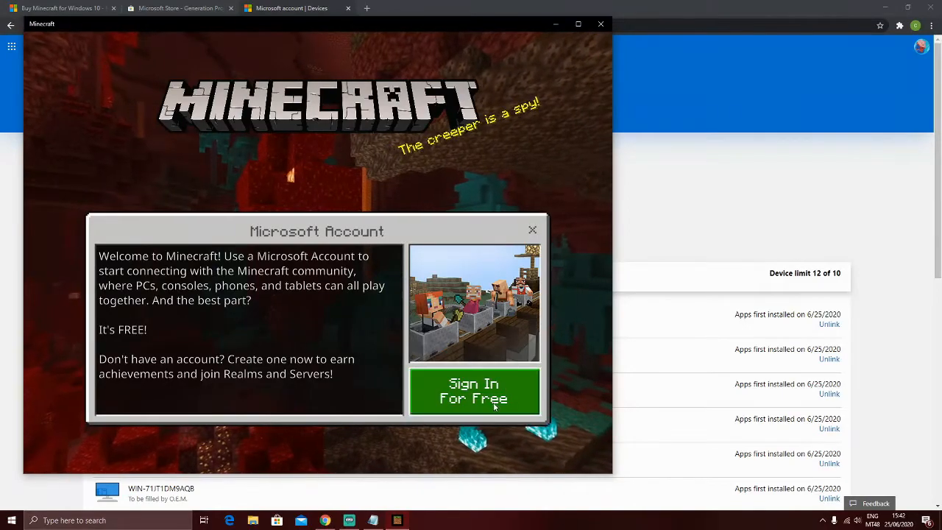
# Step: Sign in to Minecraft for free with the Microsoft account, reaching the main menu as Nik0s 1
pyautogui.click(474, 392)
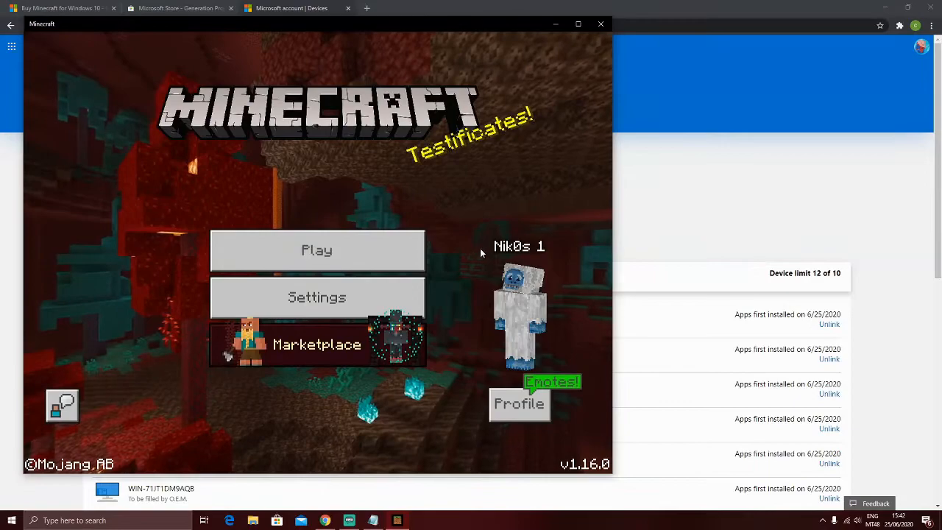
pyautogui.moveTo(424, 213)
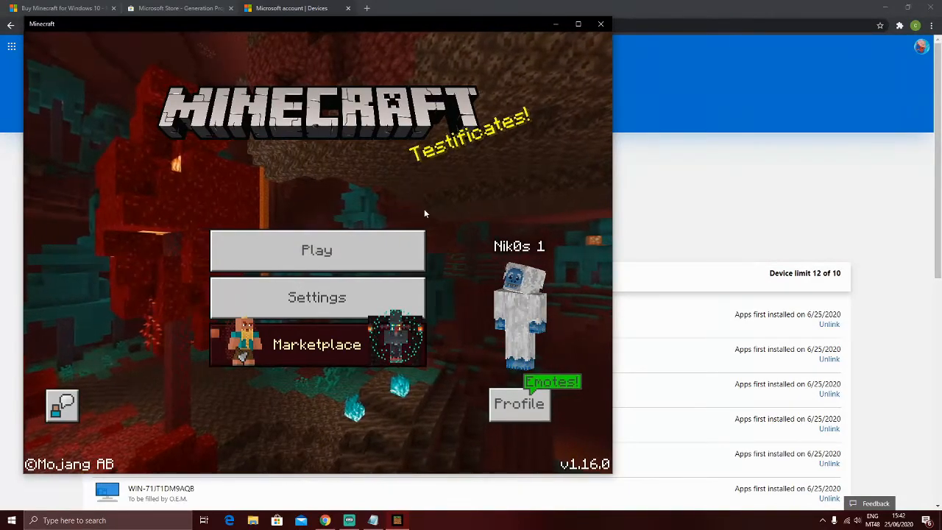